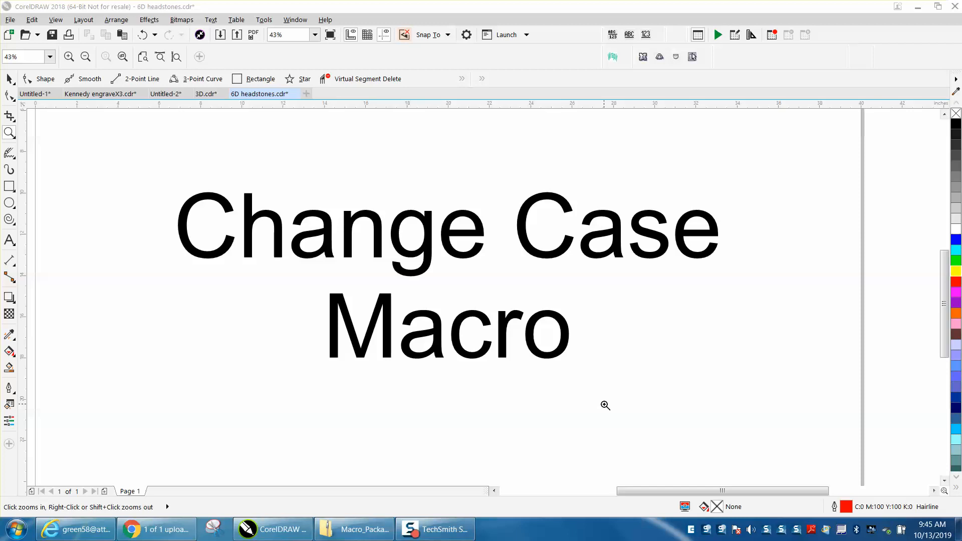
mouse_move(24, 105)
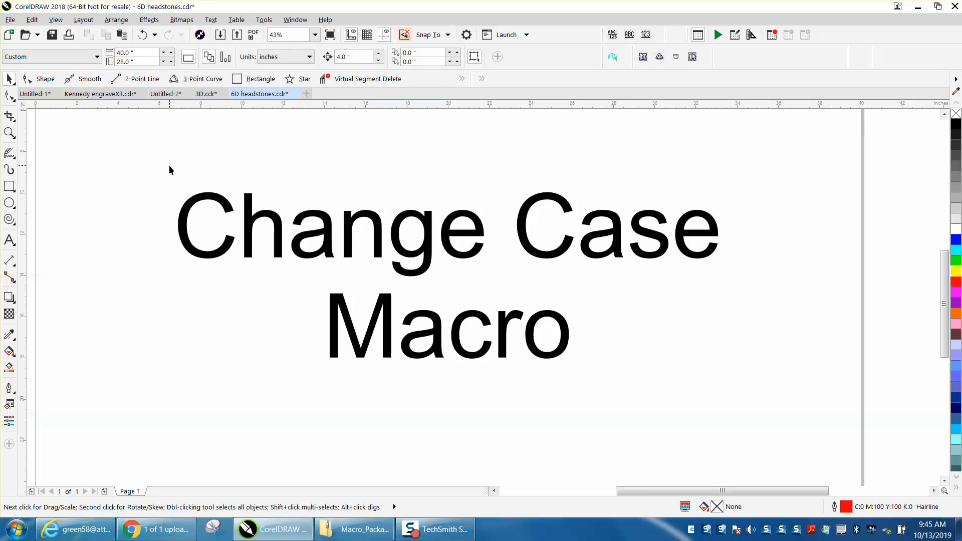
mouse_move(256, 200)
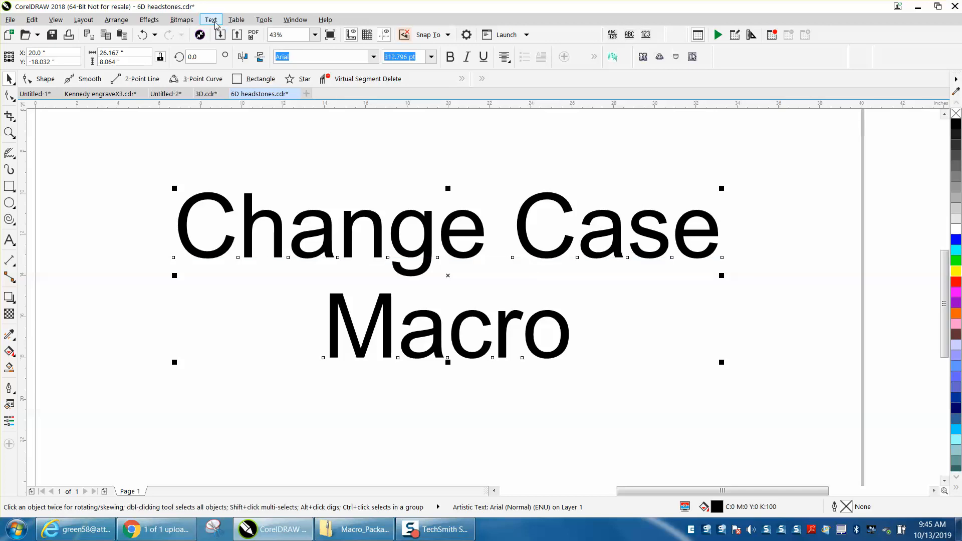
Step: Convert the text 'Change Case Macro' to all capitals via Text > Change Case
left_click(210, 19)
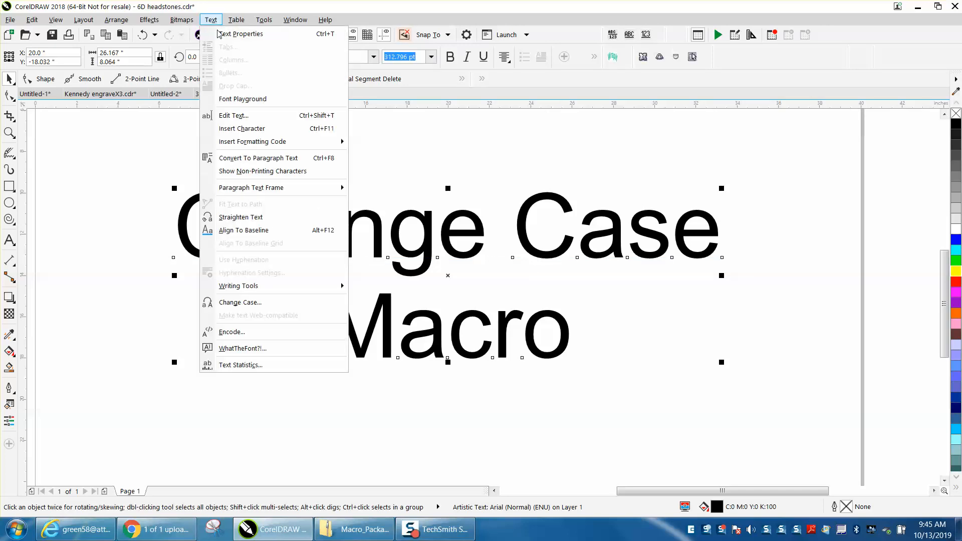
left_click(240, 302)
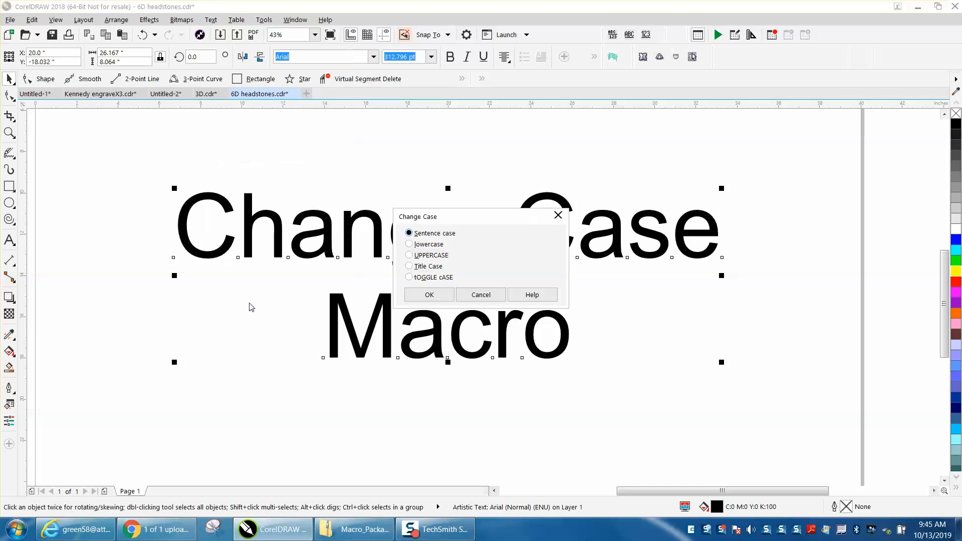
left_click(409, 255)
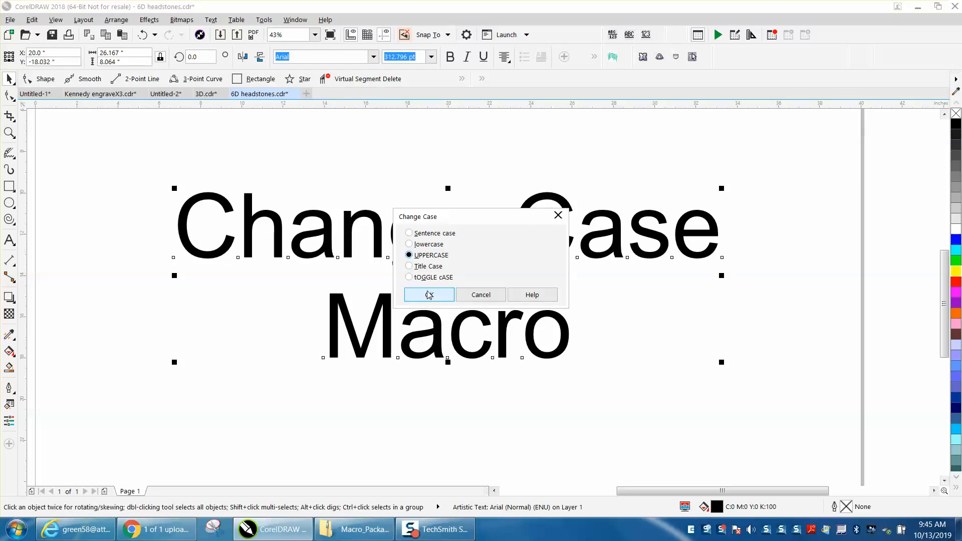
left_click(428, 295)
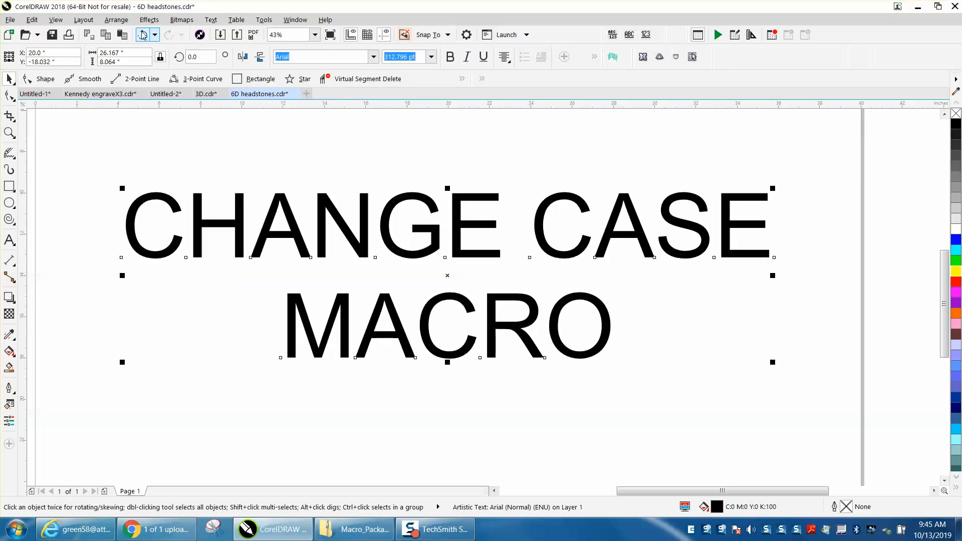
Step: Undo and redo the uppercase change, leaving the text back in its original case
left_click(142, 34)
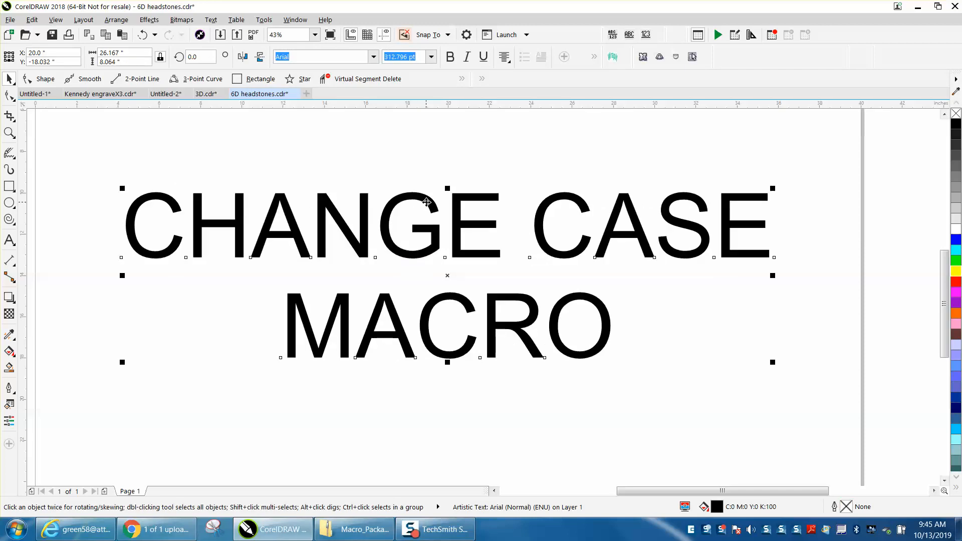
left_click(142, 34)
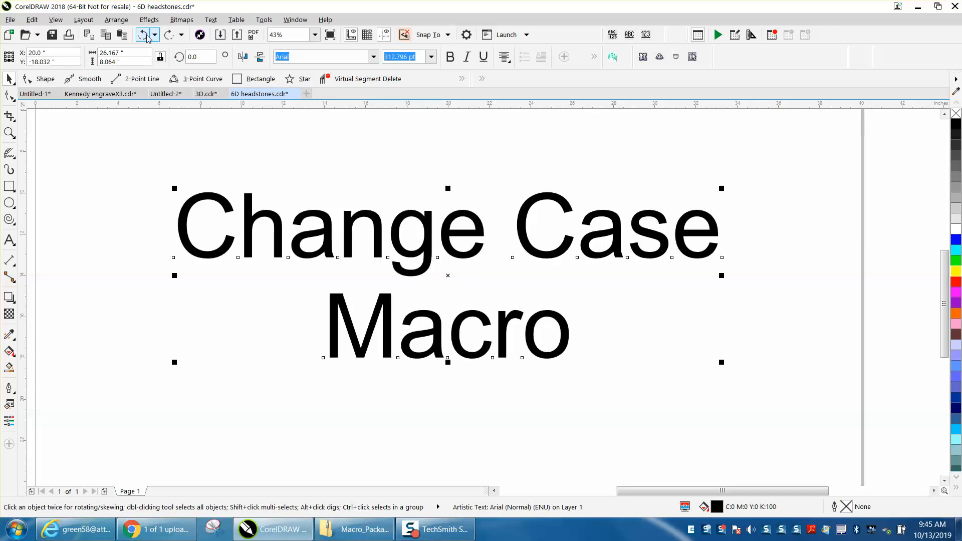
left_click(141, 34)
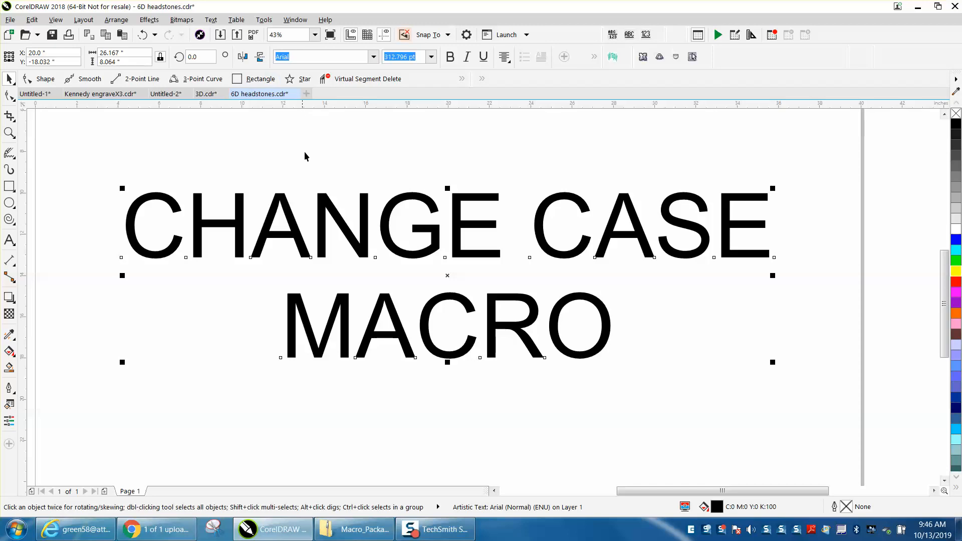
mouse_move(219, 72)
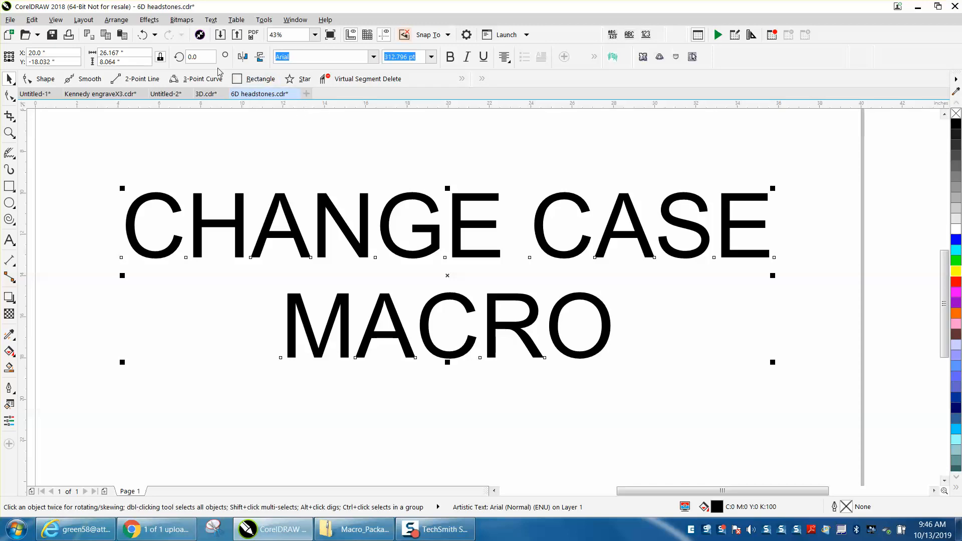
left_click(263, 20)
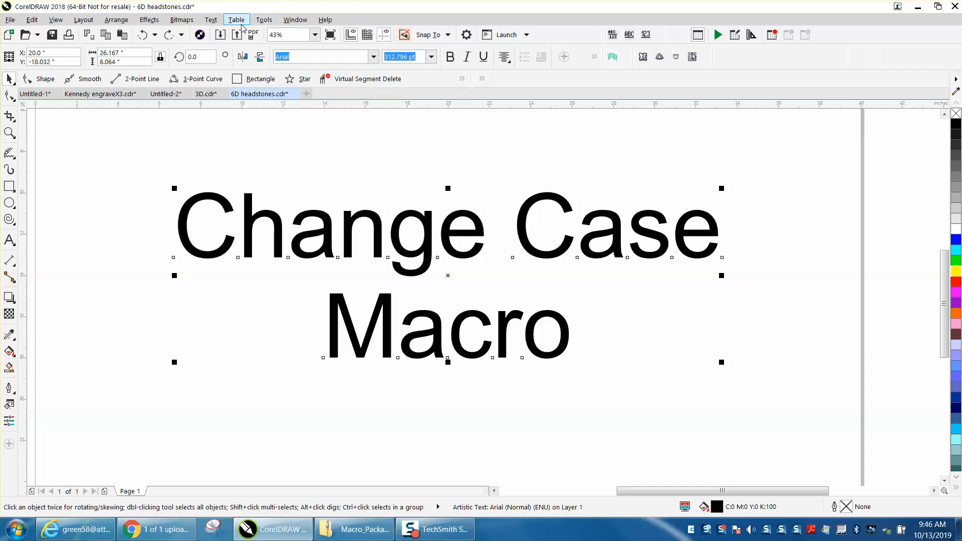
Step: Show the Macro Manager and review UpperCase's existing shortcut without changing it
left_click(263, 20)
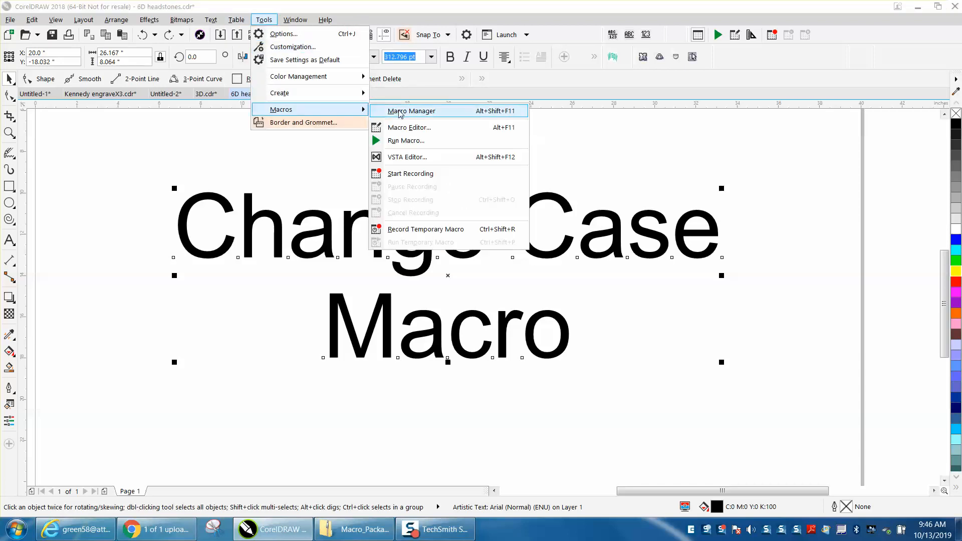
left_click(411, 110)
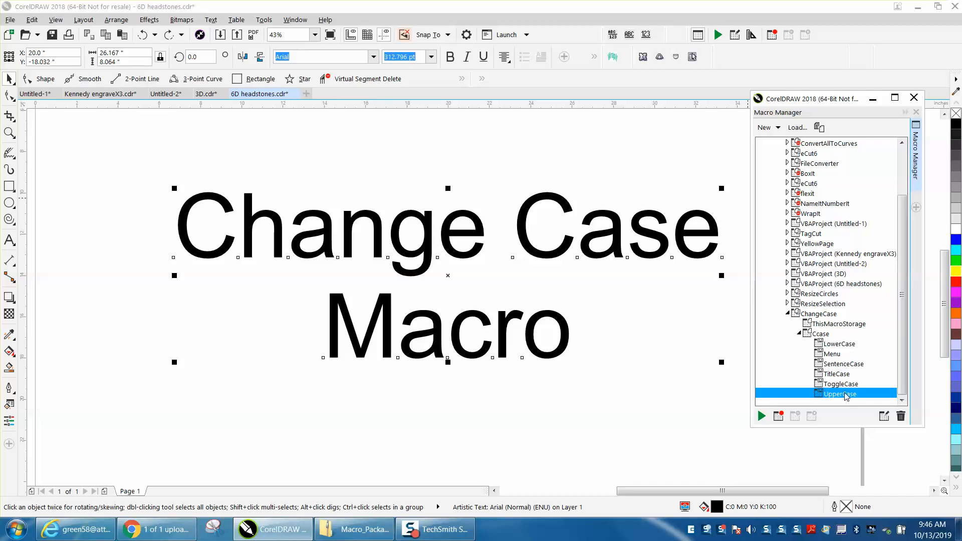
right_click(840, 393)
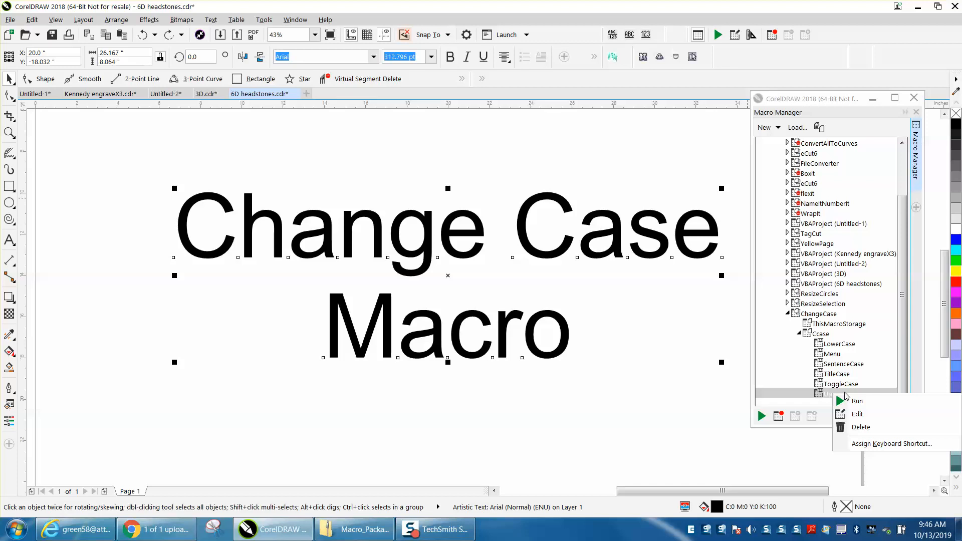
mouse_move(865, 443)
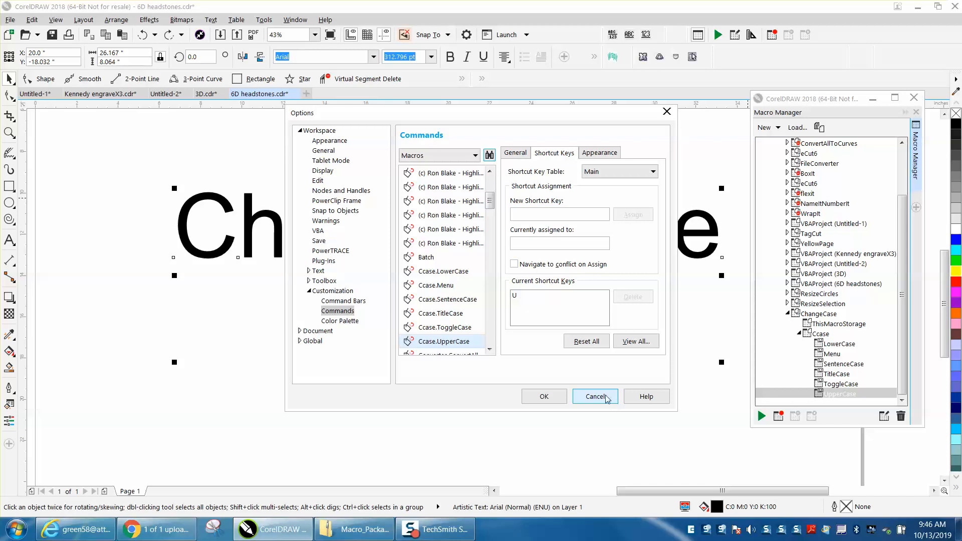
left_click(594, 396)
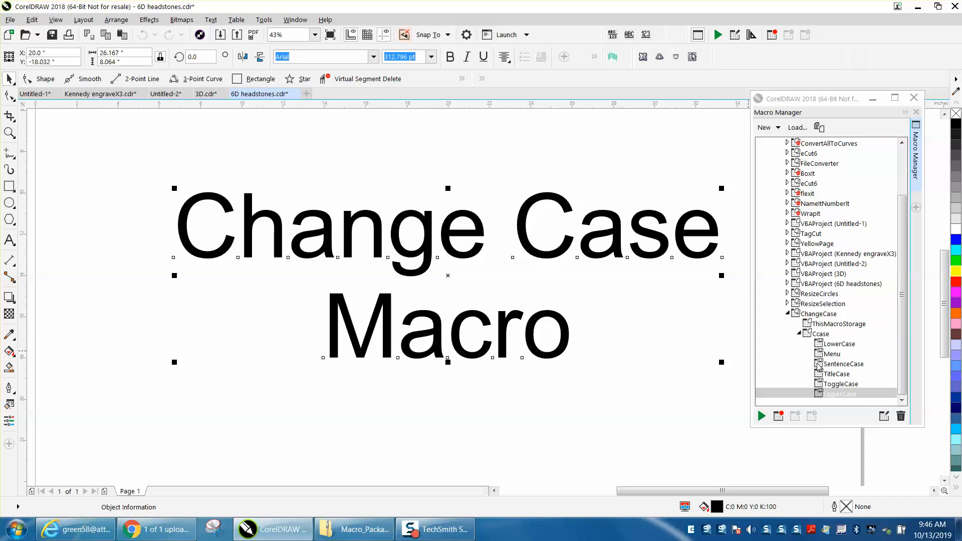
Step: Assign Alt+S as the SentenceCase macro's keyboard shortcut and confirm
left_click(843, 364)
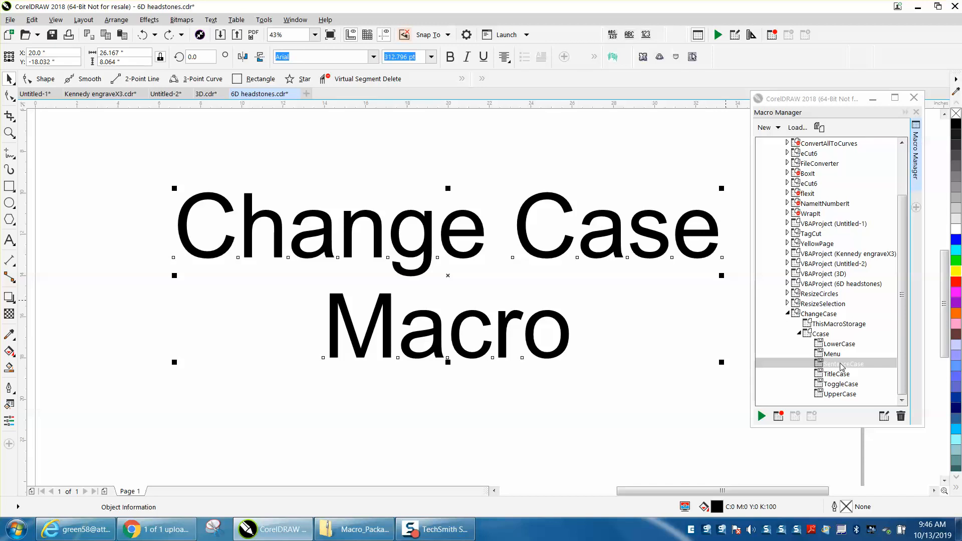
right_click(842, 363)
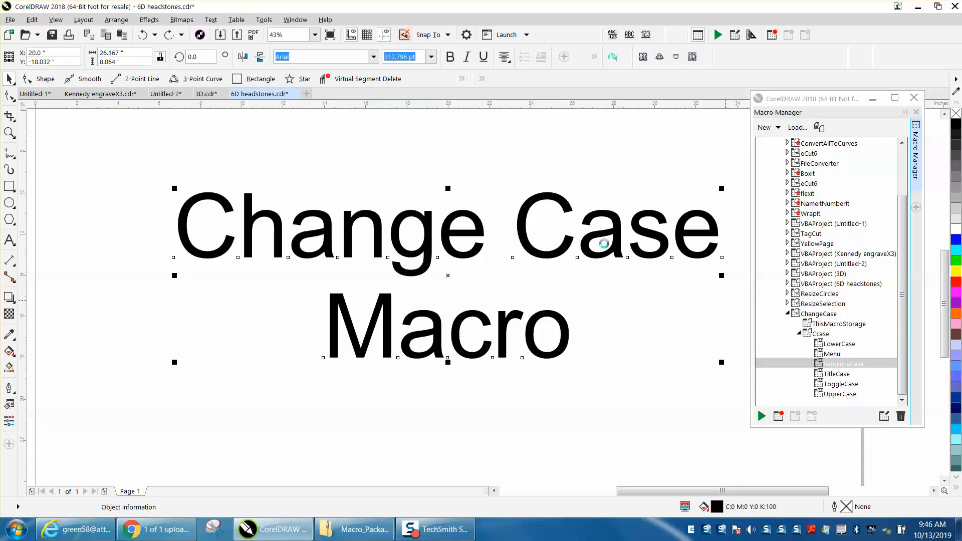
mouse_move(632, 272)
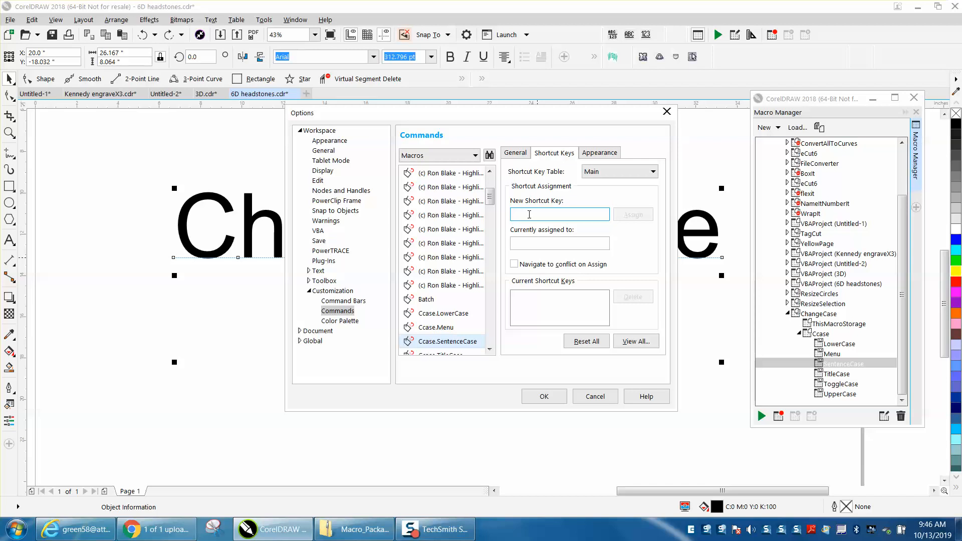
type("S,Delete")
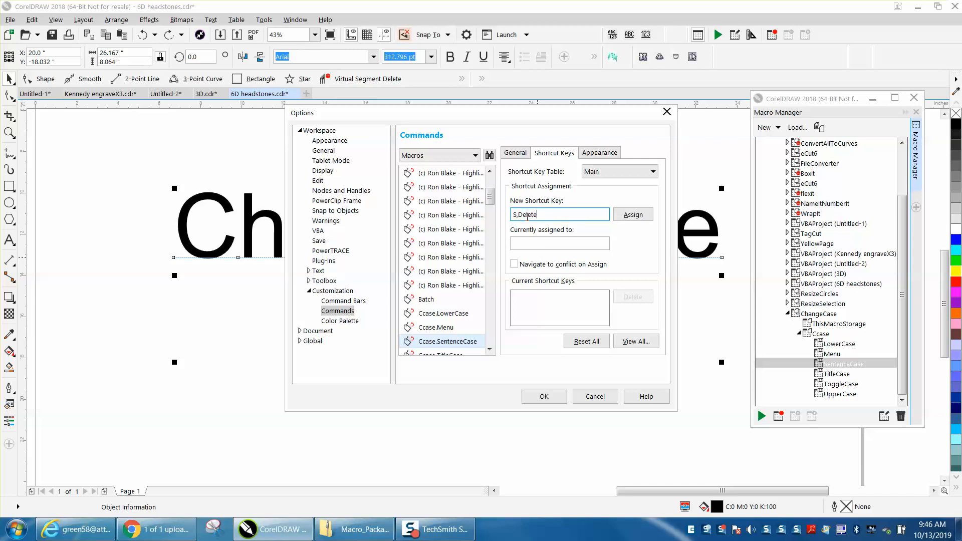
type(",Alt+S")
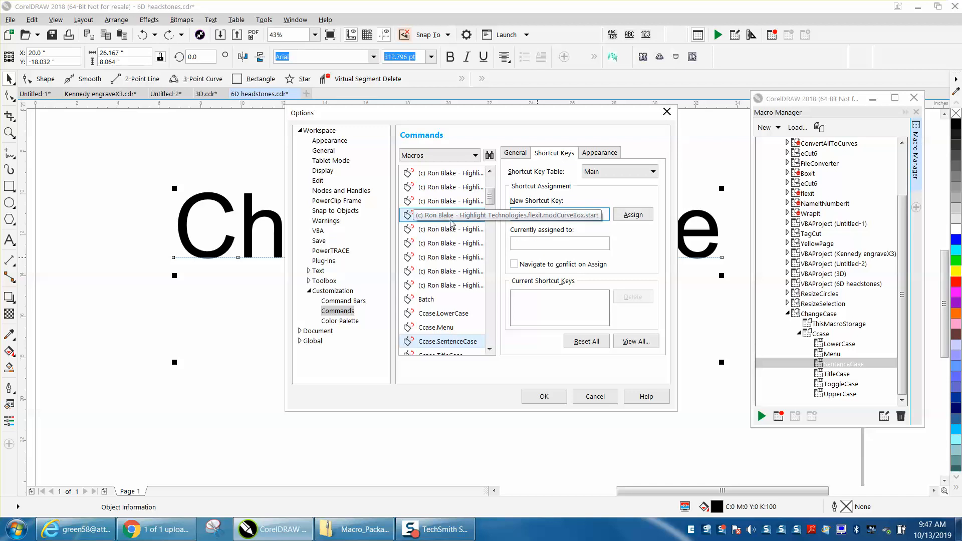
type("Alt+S")
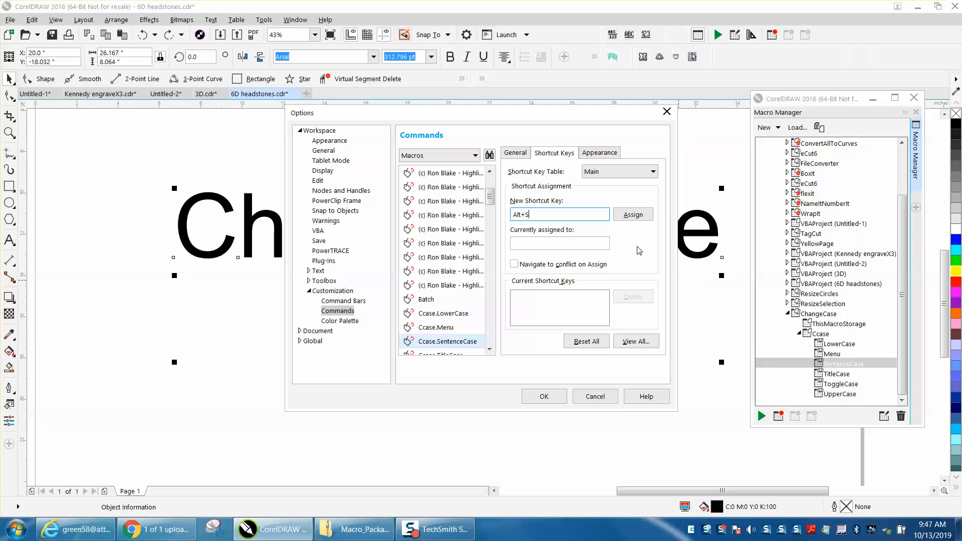
left_click(632, 215)
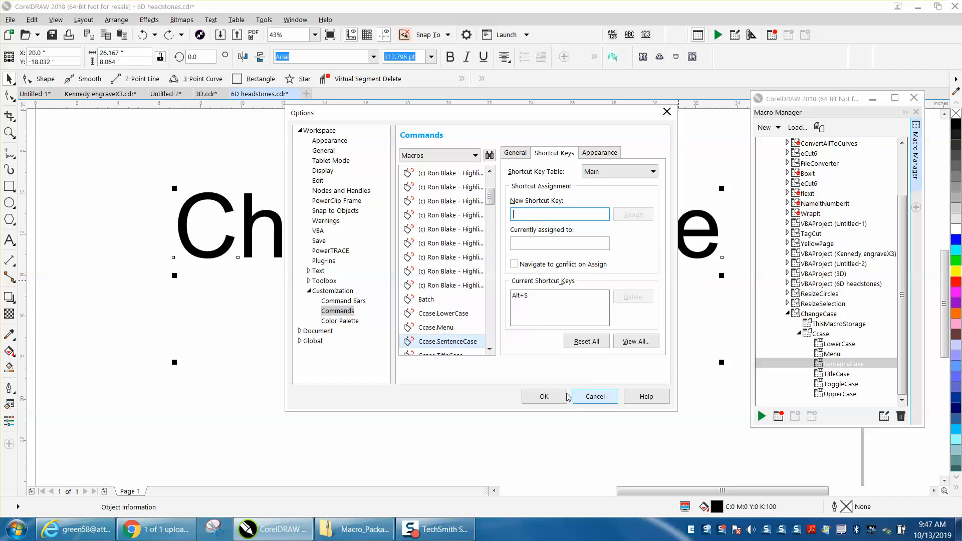
left_click(594, 396)
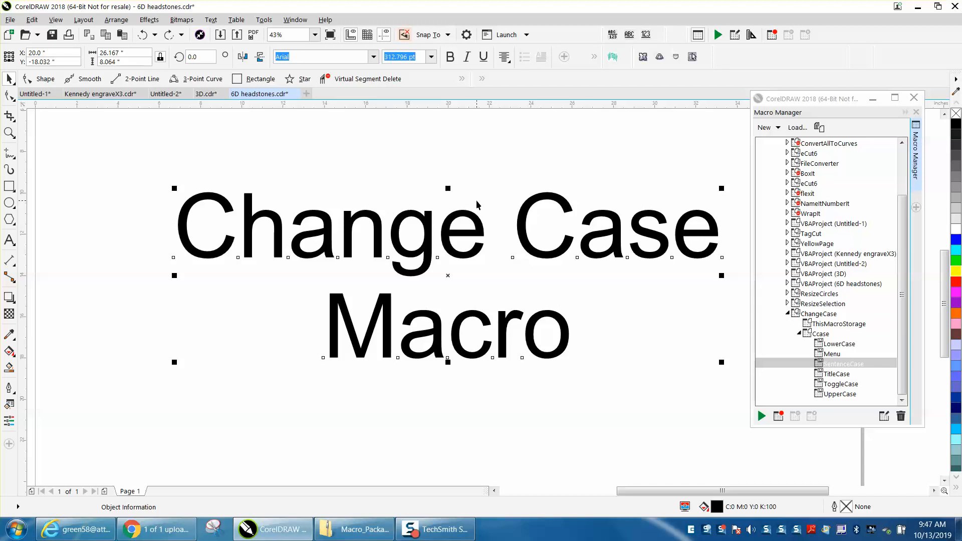
Step: Test Alt+S and U on the text — sentence case, then all capitals — and close Macro Manager
left_click(760, 415)
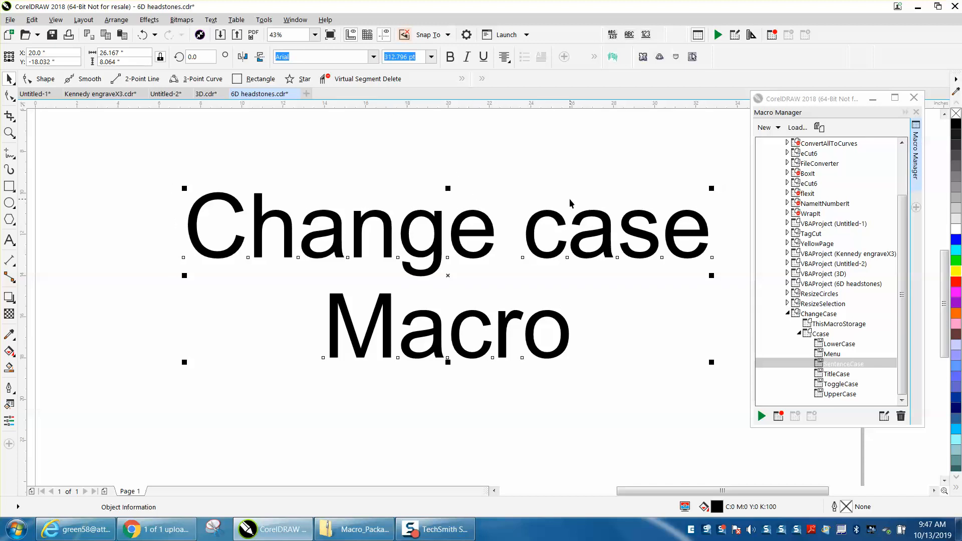
mouse_move(623, 228)
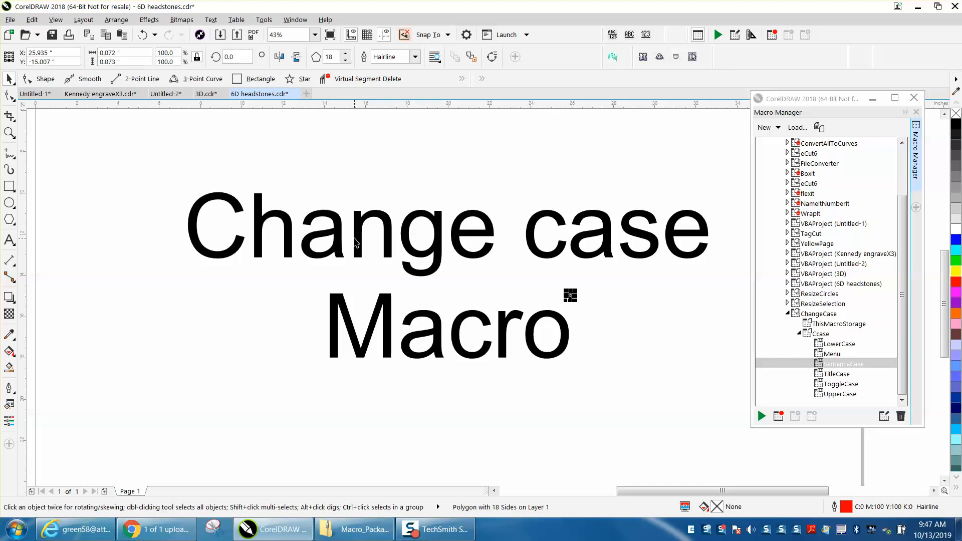
left_click(356, 239)
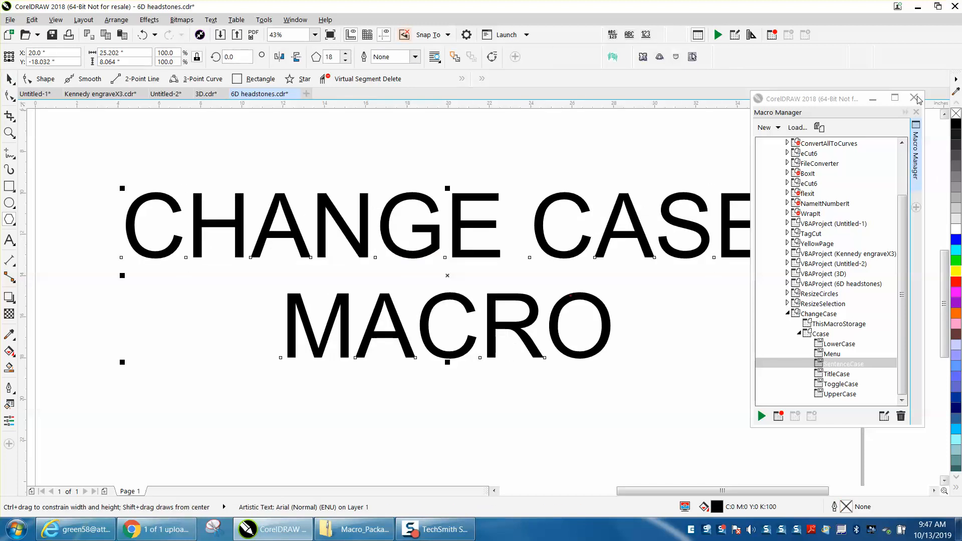
left_click(915, 98)
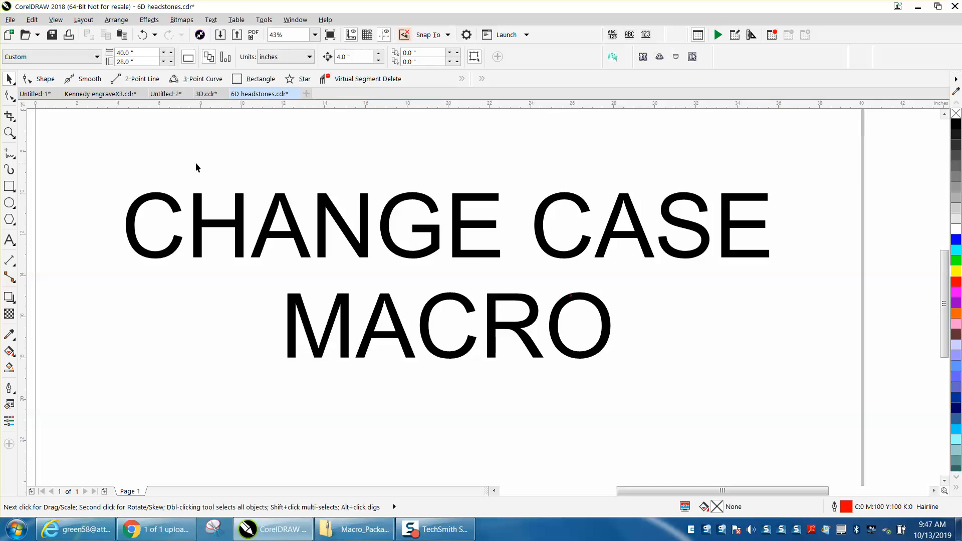
left_click(10, 133)
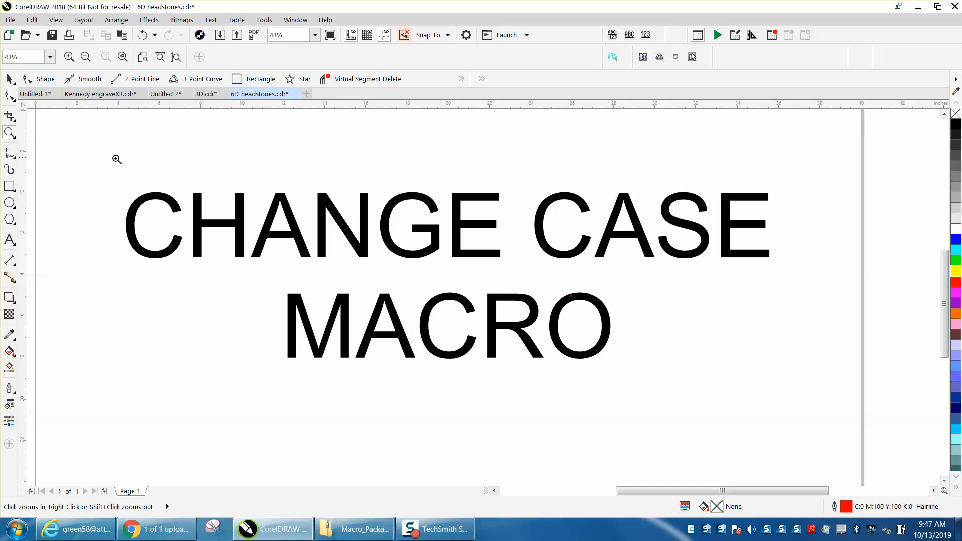
left_click(702, 373)
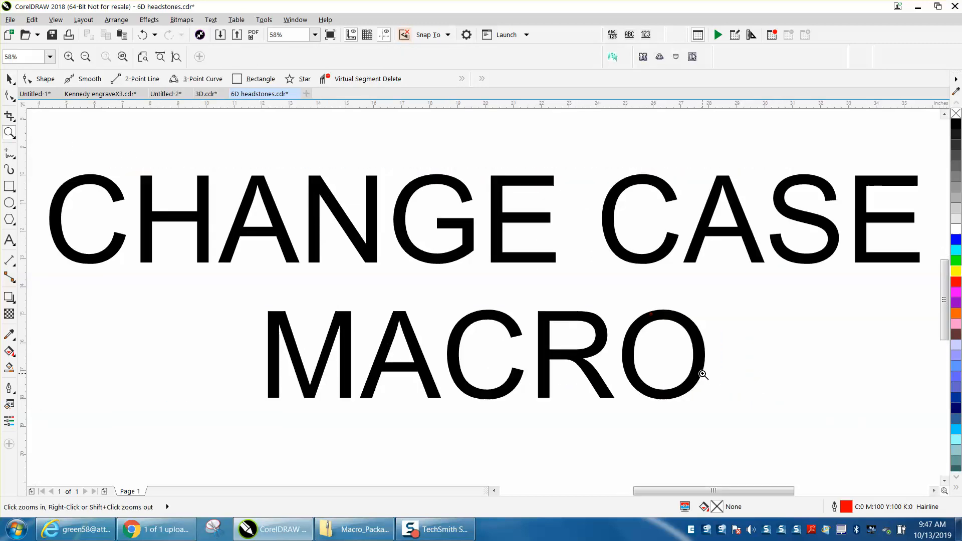